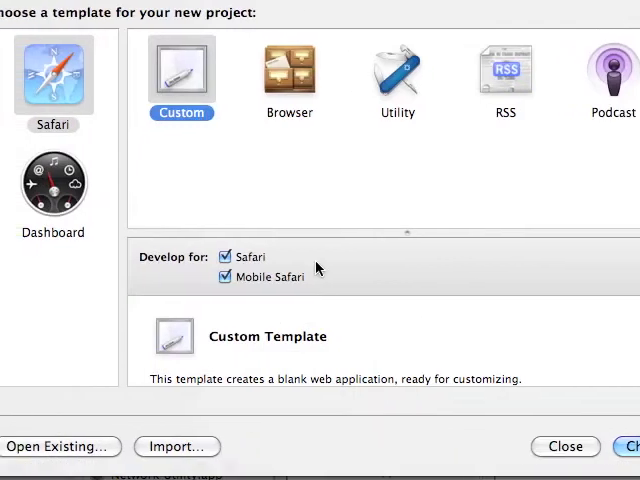
# Step: Create a project from the Custom template targeting Mobile Safari only
pyautogui.click(224, 256)
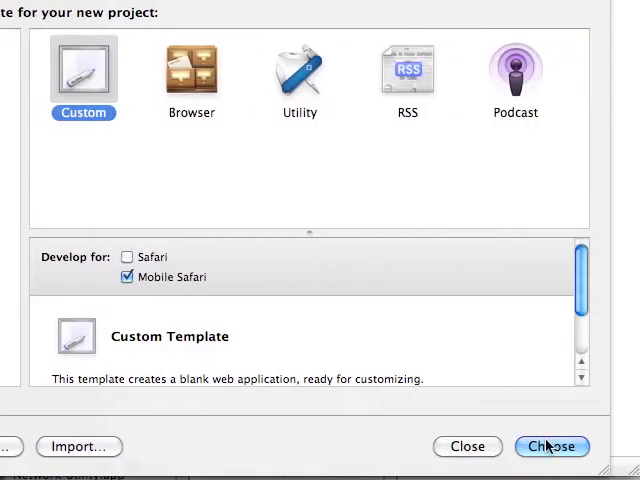
pyautogui.click(552, 446)
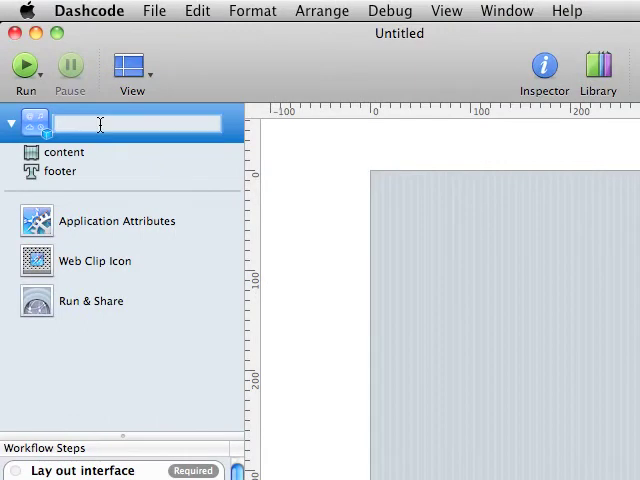
# Step: Name the top-level part Trailers and set the page fill to solid black
pyautogui.write('Trailers')
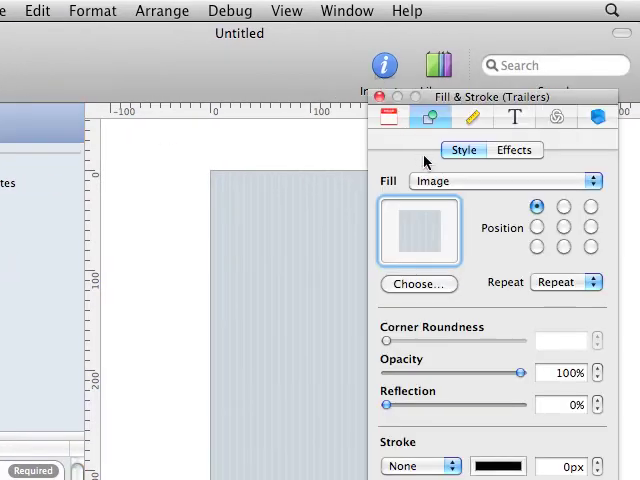
pyautogui.click(504, 180)
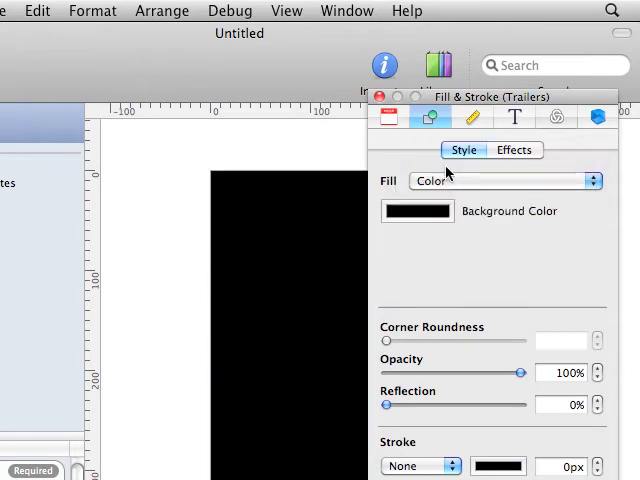
pyautogui.click(380, 96)
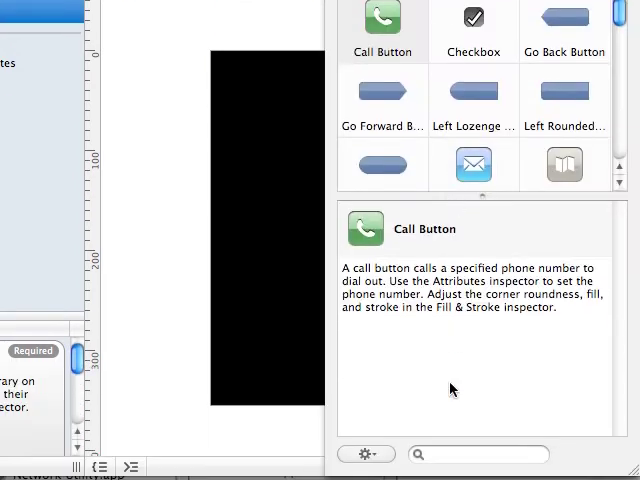
# Step: Search the Library for the Stack Layout part to drop onto the canvas
pyautogui.write('stackLayout')
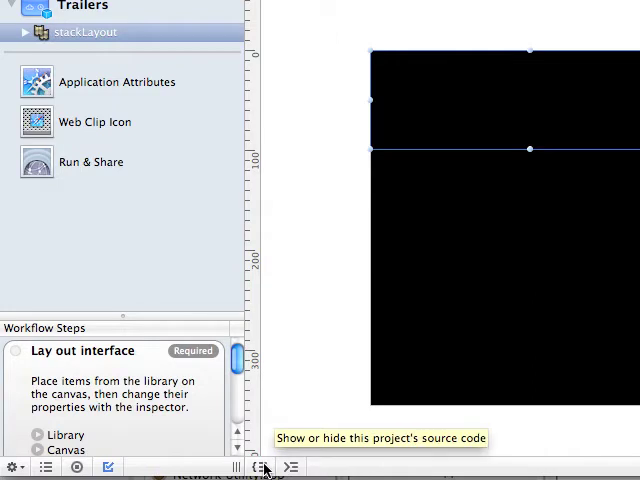
pyautogui.click(264, 468)
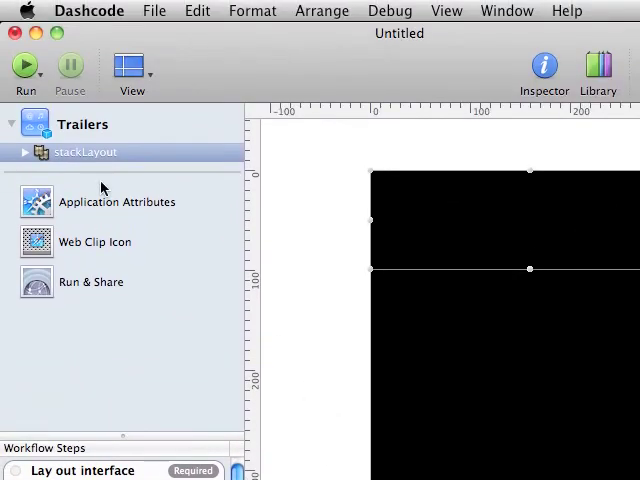
# Step: Expand the stackLayout element to reveal its view1 and view2 contents
pyautogui.click(24, 152)
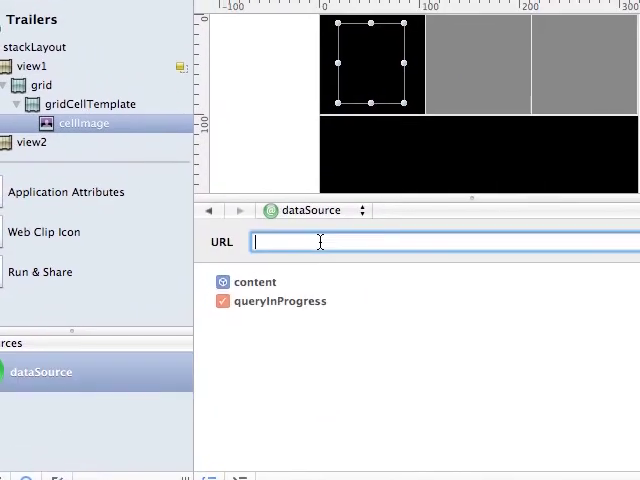
pyautogui.write('http://trailers.apple.com/trailers/home/xml/current.xml')
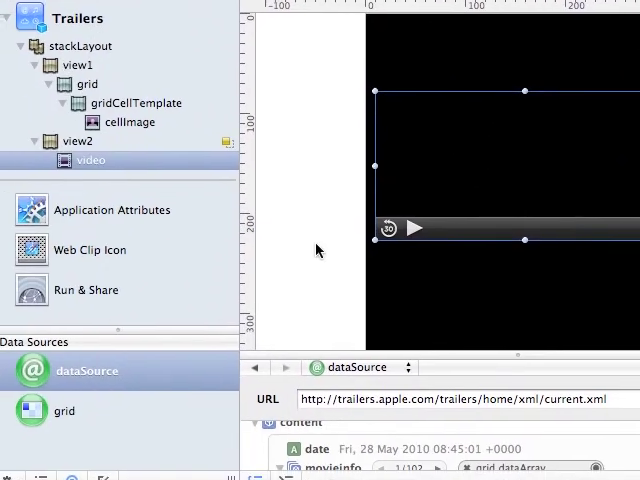
# Step: Bind the feed's movieinfo field to grid.dataArray and add a Video part to view2
pyautogui.click(70, 396)
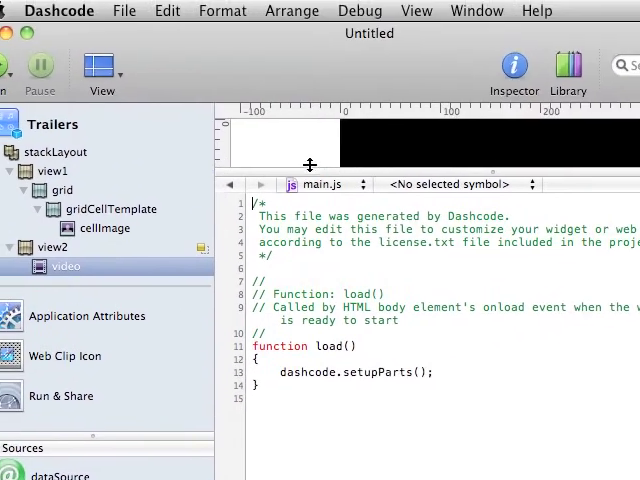
# Step: Scroll through the generated main.js source beneath the canvas
pyautogui.scroll(-3)
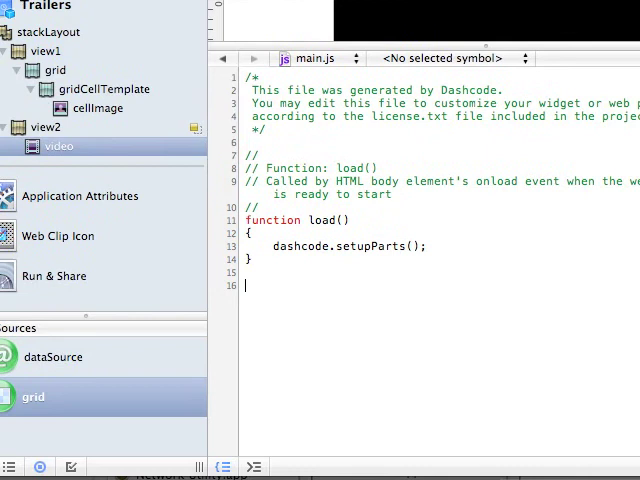
pyautogui.scroll(-3)
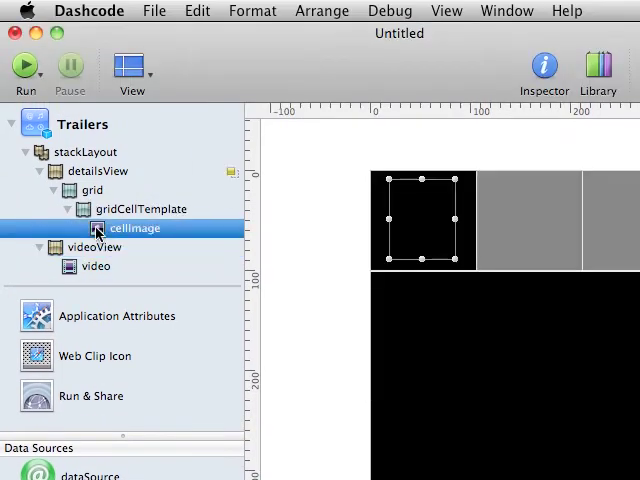
# Step: Assign a toggleStackLayout onclick handler to the grid's cell image and to videoView
pyautogui.click(544, 64)
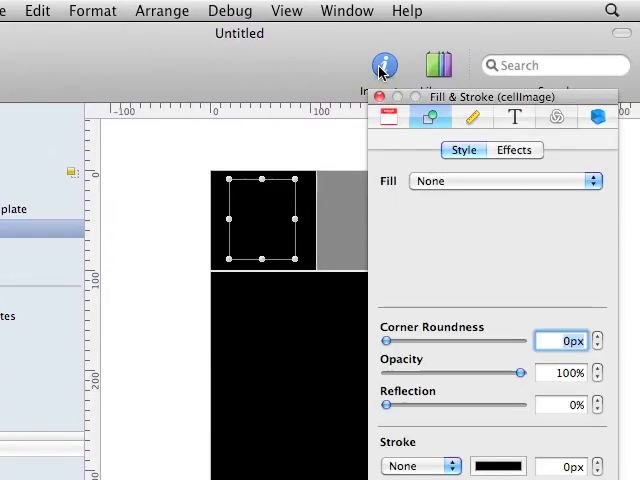
pyautogui.click(596, 116)
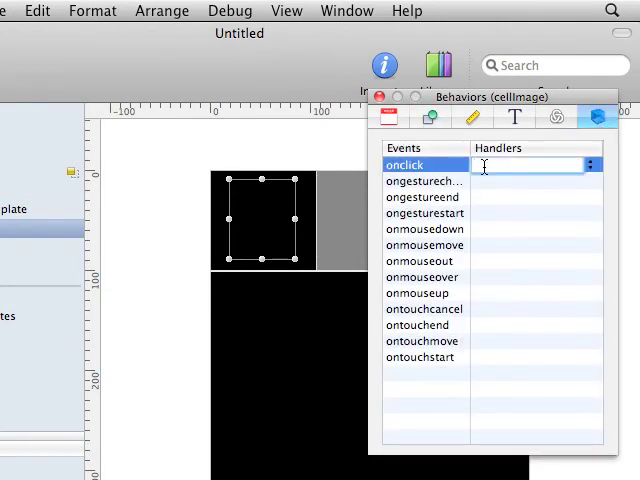
pyautogui.click(524, 164)
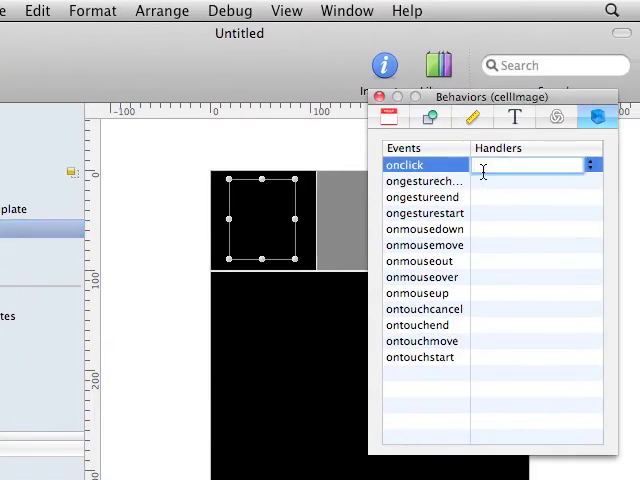
pyautogui.write('toggleClassName')
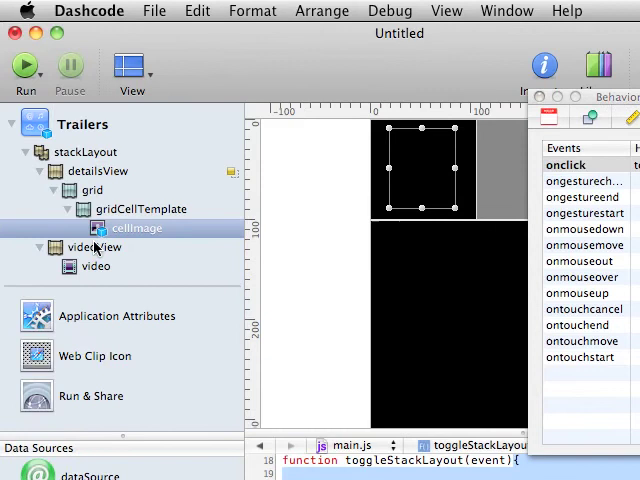
pyautogui.click(100, 246)
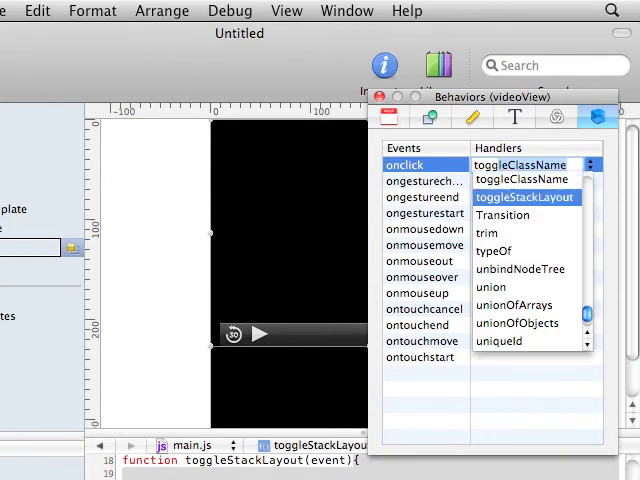
pyautogui.click(524, 196)
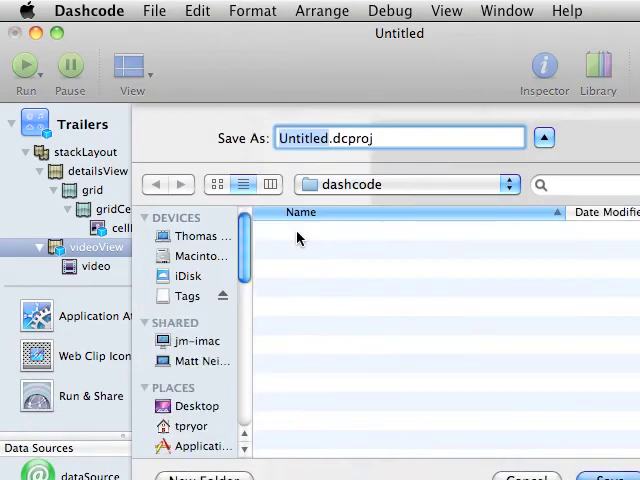
# Step: Save as trailers.dcproj and export the web app as trailers into the dashcode folder
pyautogui.write('tra')
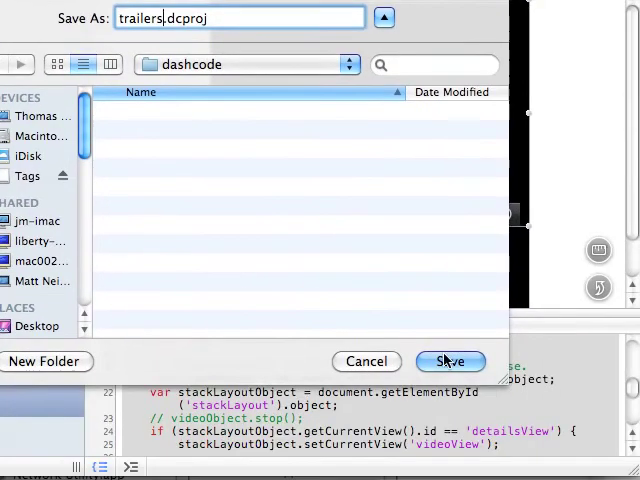
pyautogui.click(450, 360)
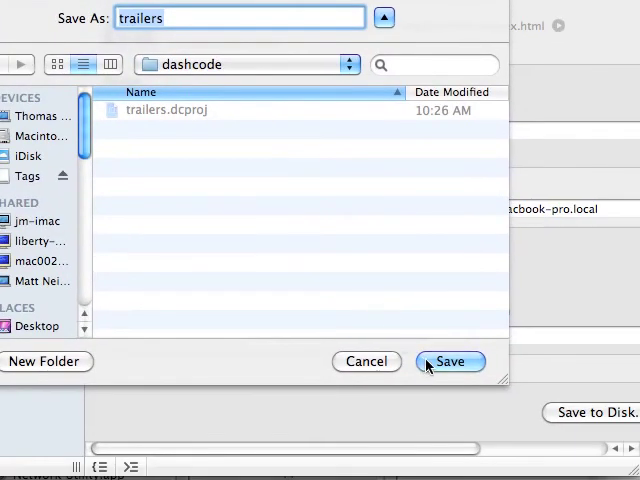
pyautogui.click(450, 360)
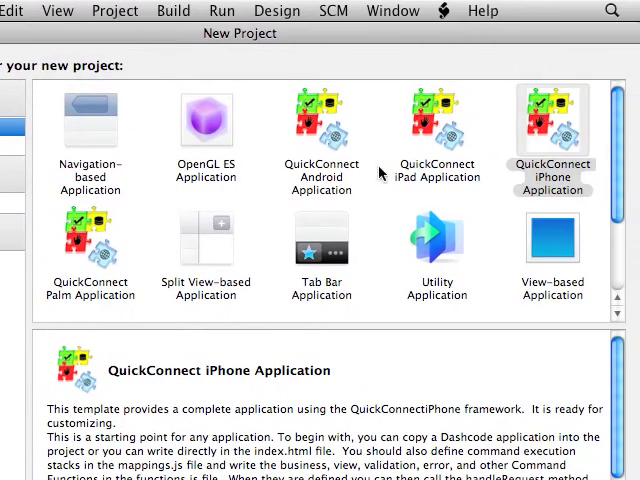
pyautogui.moveTo(544, 152)
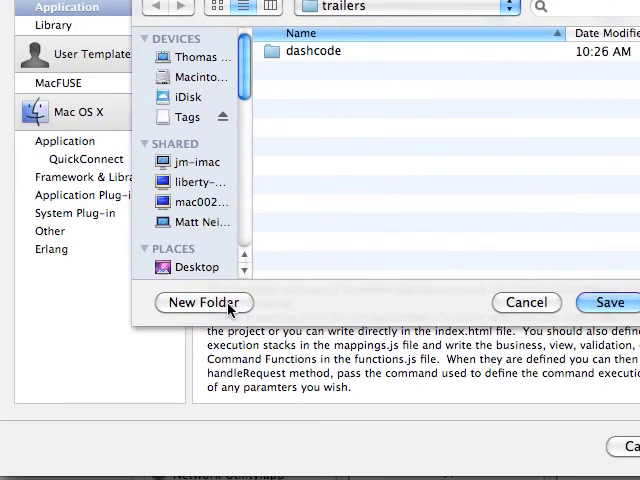
# Step: Create an xcode folder inside trailers and choose the QuickConnect iPhone Application template
pyautogui.click(204, 302)
pyautogui.write('xcode')
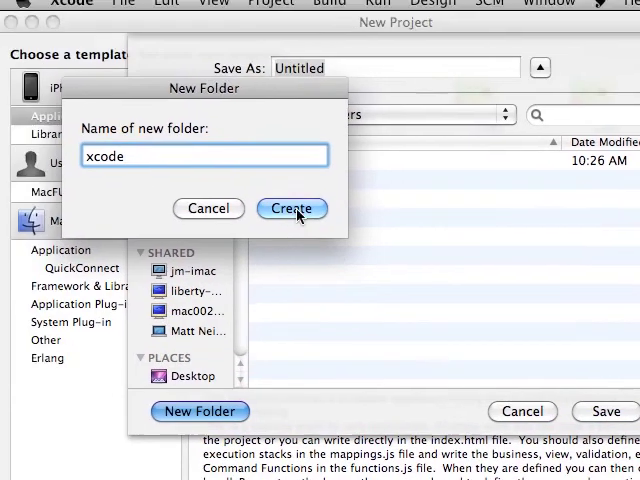
pyautogui.click(292, 208)
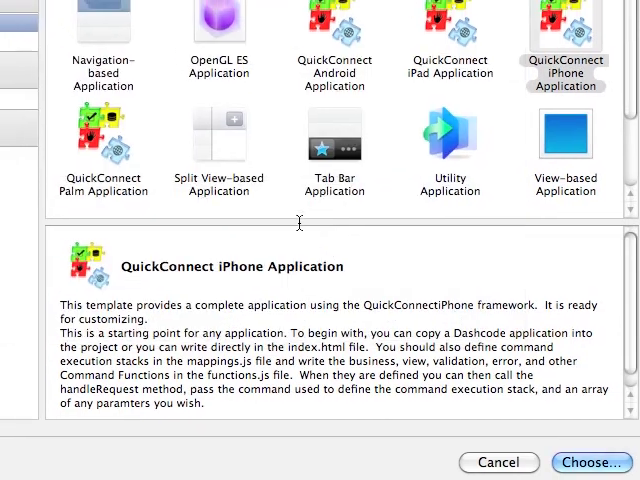
pyautogui.click(592, 462)
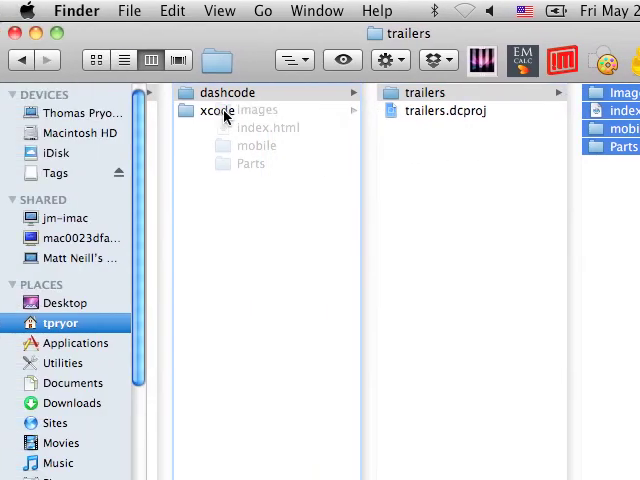
# Step: Move Images, index.html, mobile and Parts into xcode, replacing all existing items
pyautogui.click(218, 110)
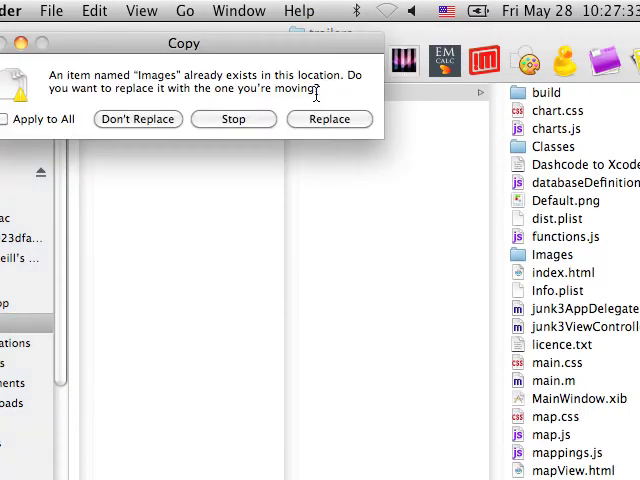
pyautogui.click(12, 118)
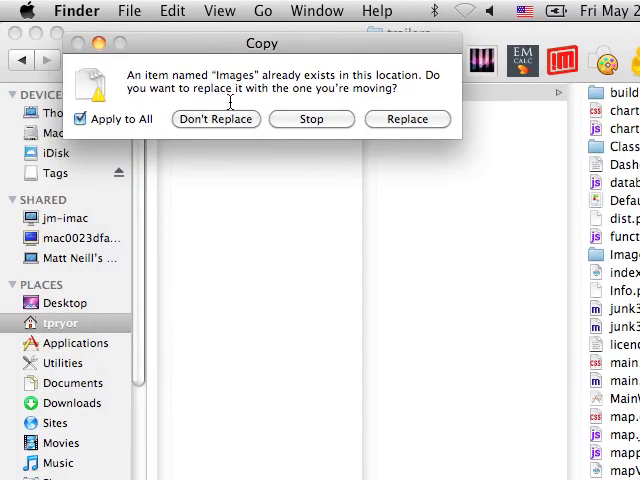
pyautogui.click(408, 120)
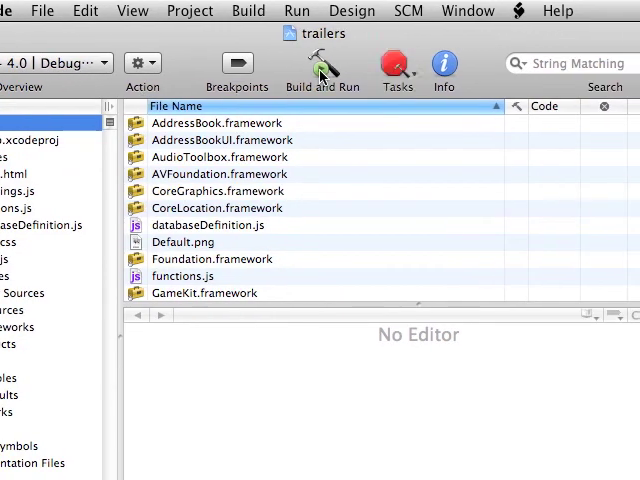
# Step: Build the trailers project and run it in the iPhone Simulator
pyautogui.click(322, 62)
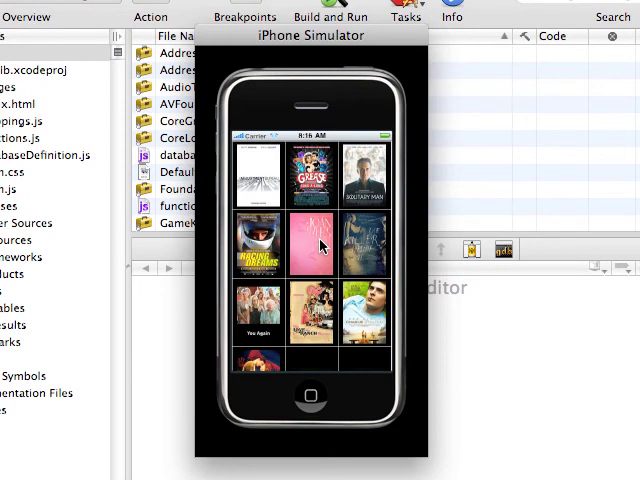
# Step: Scroll through the trailer poster grid and tap a movie poster to load its video view
pyautogui.scroll(-3)
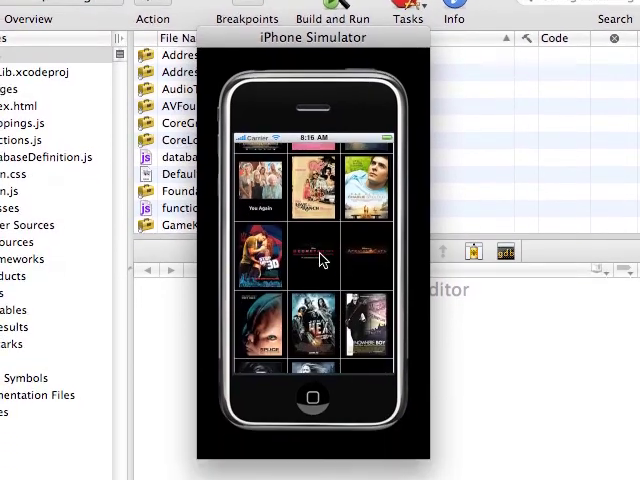
pyautogui.scroll(-3)
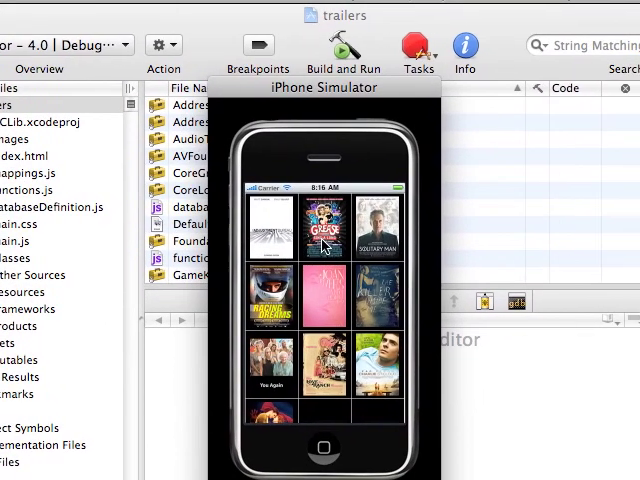
pyautogui.click(324, 224)
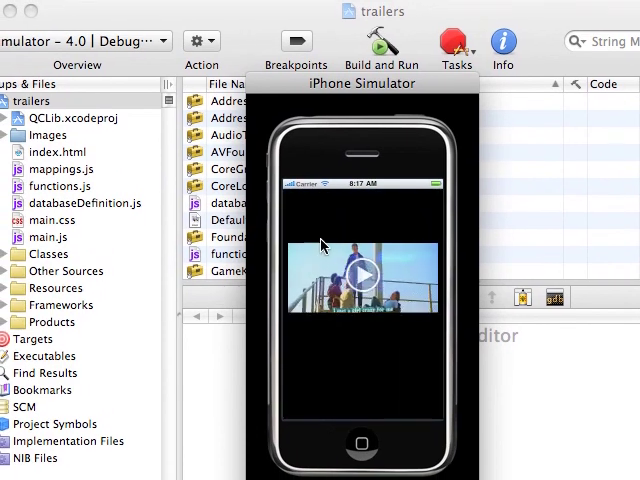
# Step: Tap play on the video so the trailer starts playing full screen
pyautogui.click(362, 276)
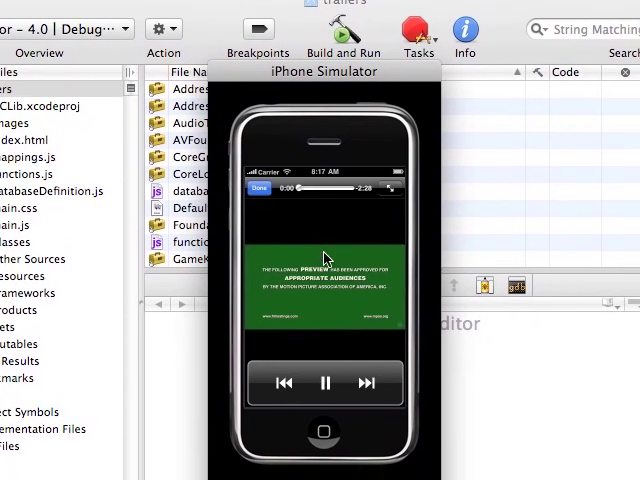